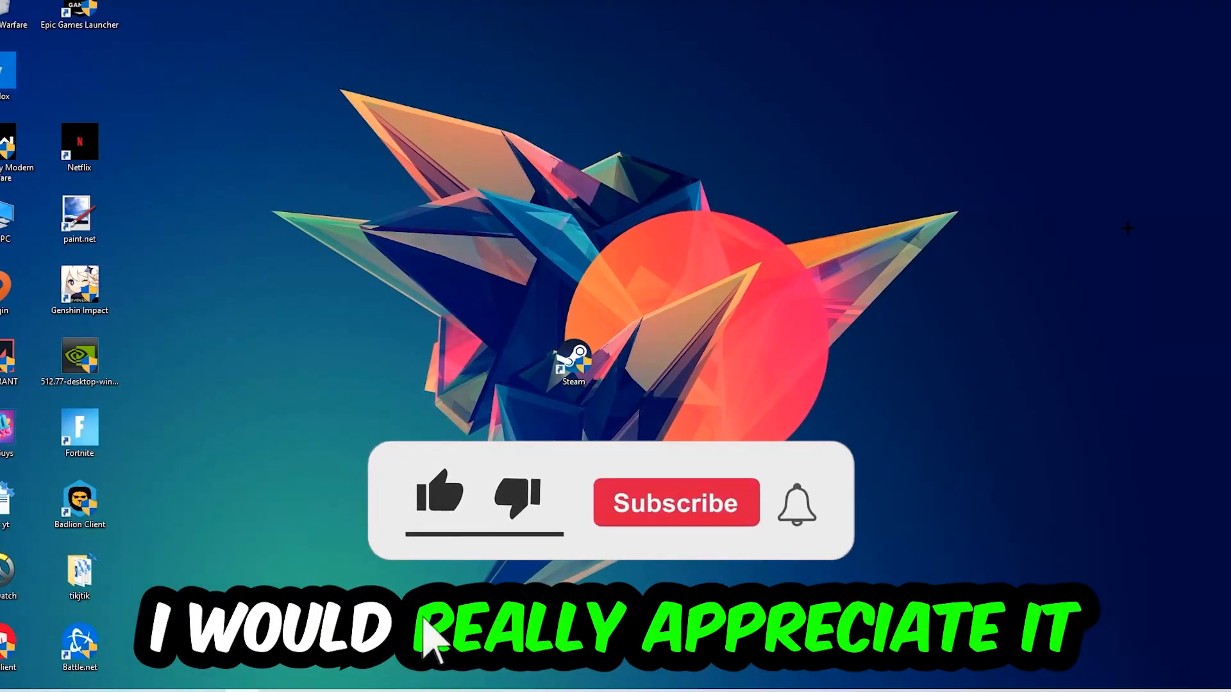
# Bring up Task Manager from the taskbar.
pyautogui.click(440, 495)
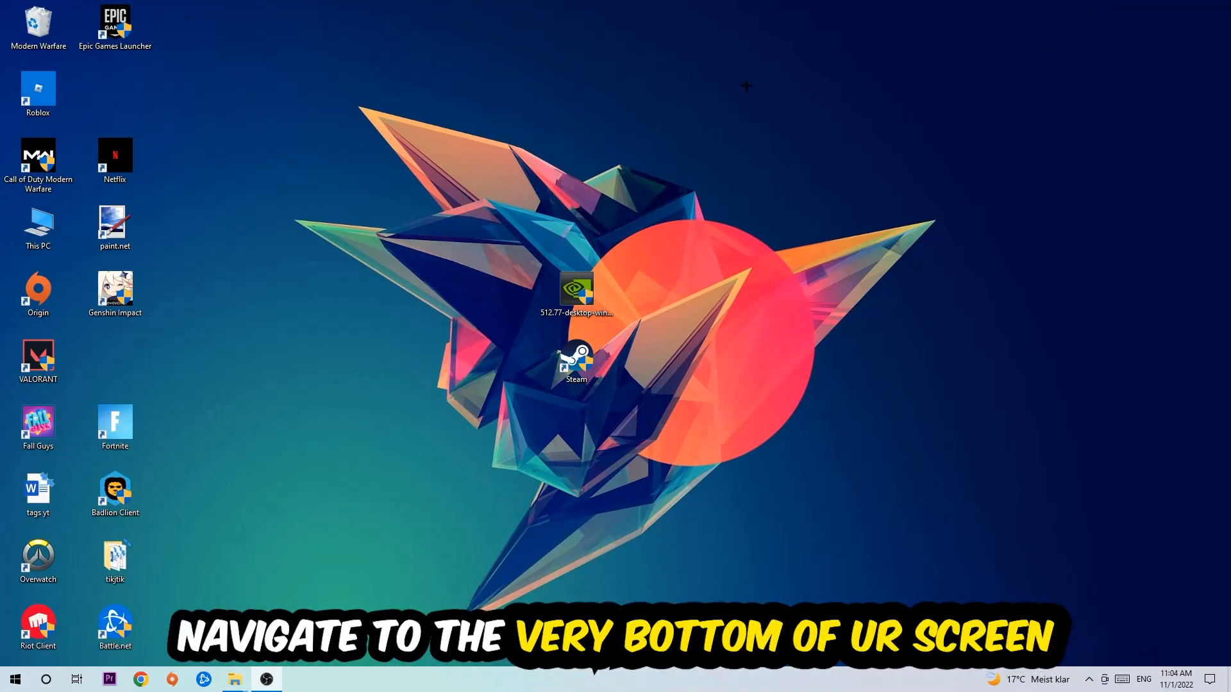
pyautogui.moveTo(585, 192)
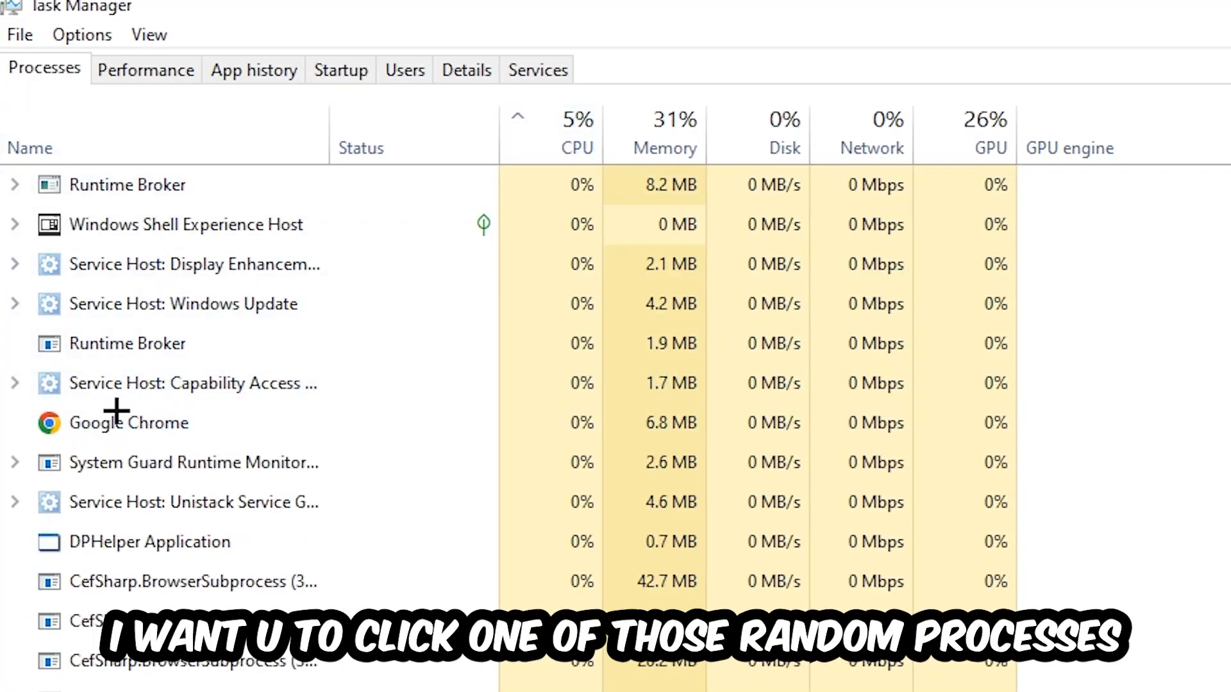
# Look through the Processes list and bring up actions for a game-related process.
pyautogui.click(148, 541)
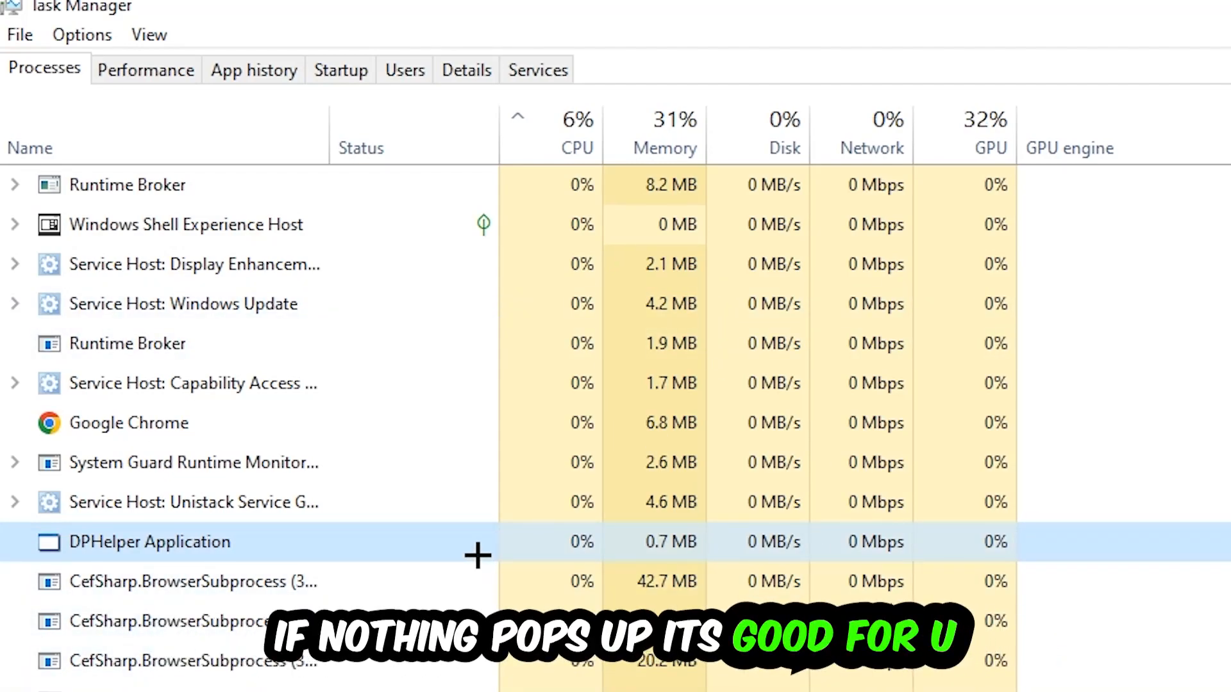
pyautogui.scroll(-3)
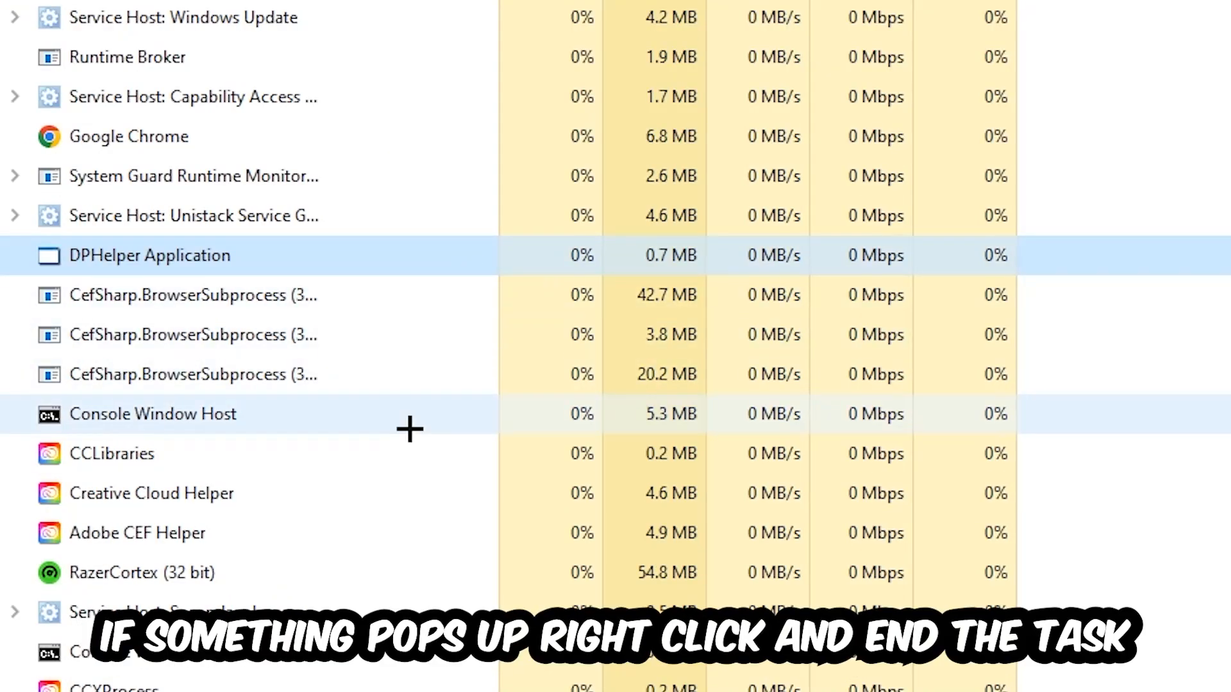
pyautogui.rightClick(153, 415)
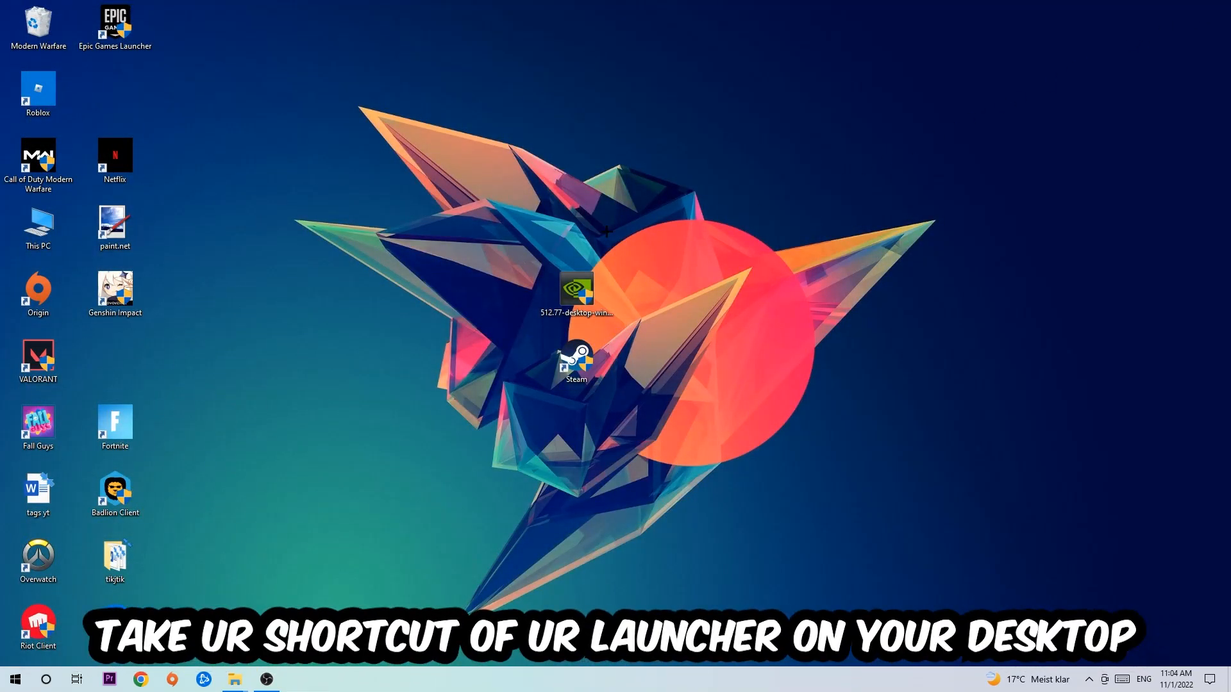
# Drag the Steam shortcut above the NVIDIA driver installer icon.
pyautogui.moveTo(576, 362); pyautogui.dragTo(692, 242)
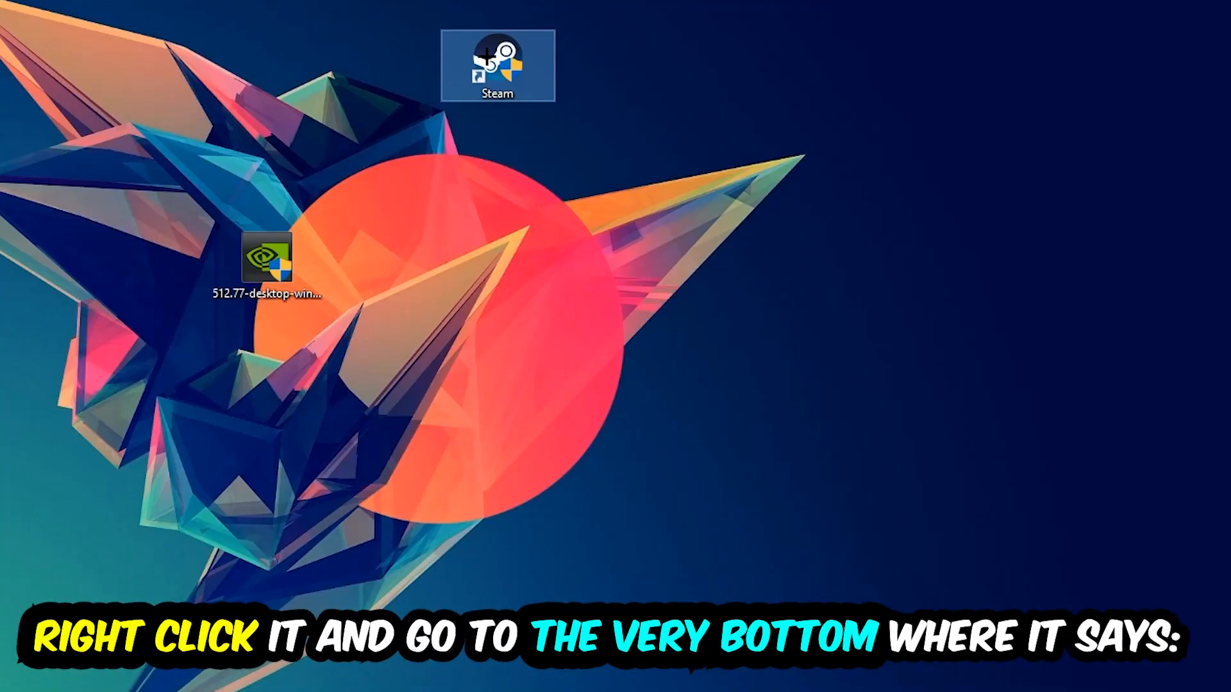
# Open Properties for the Steam shortcut from its context menu.
pyautogui.rightClick(497, 66)
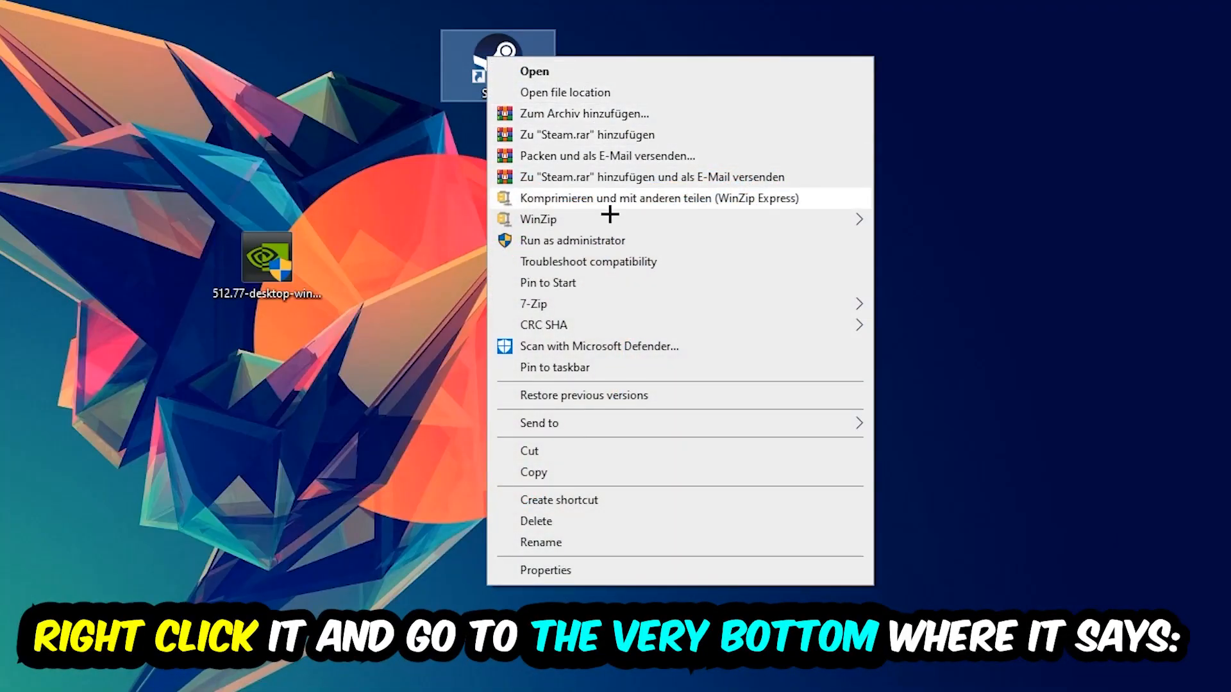
pyautogui.click(545, 569)
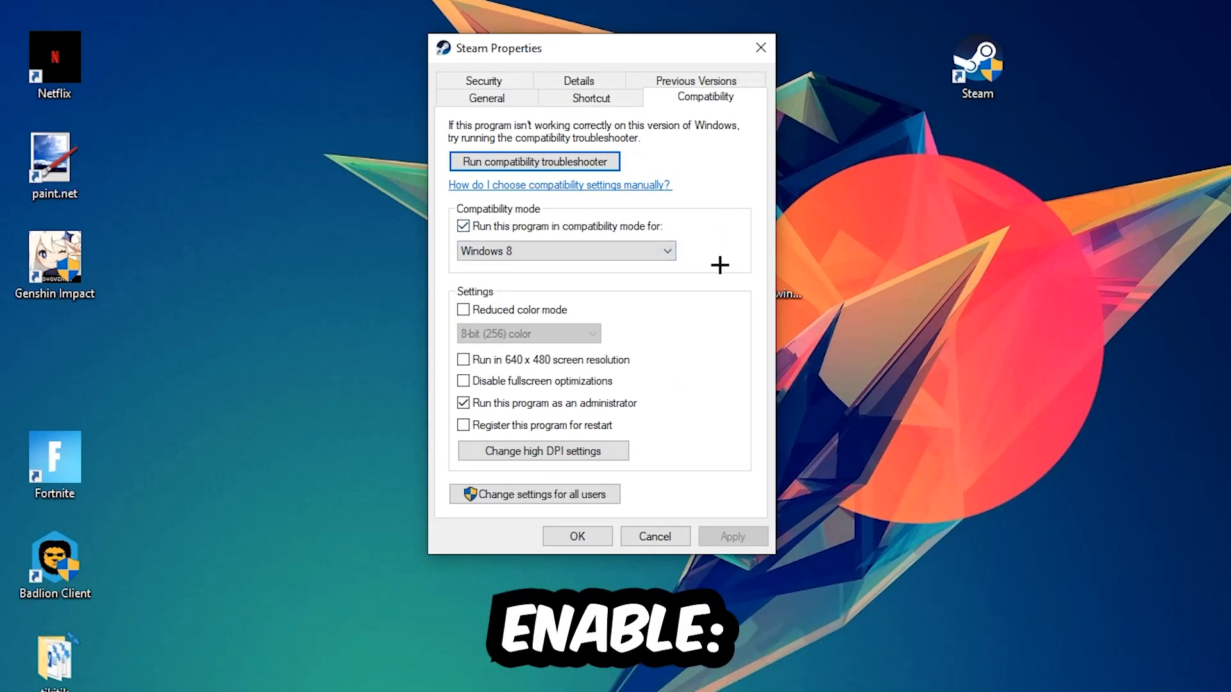
pyautogui.moveTo(438, 475)
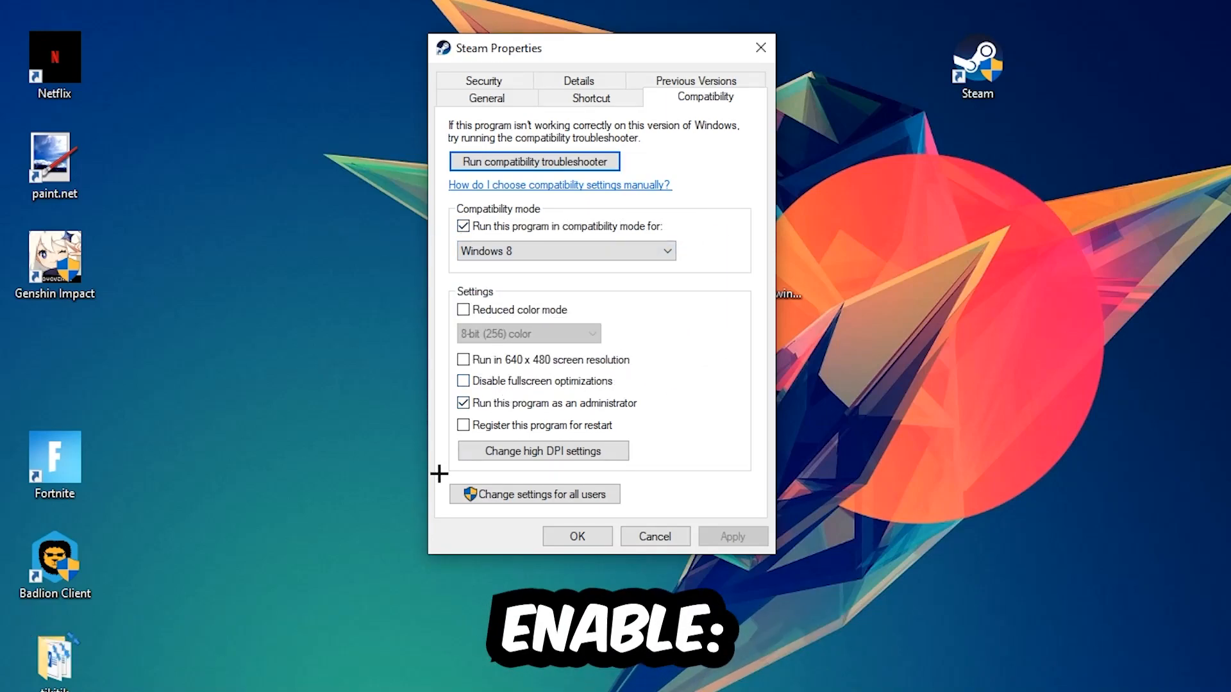
pyautogui.moveTo(436, 508)
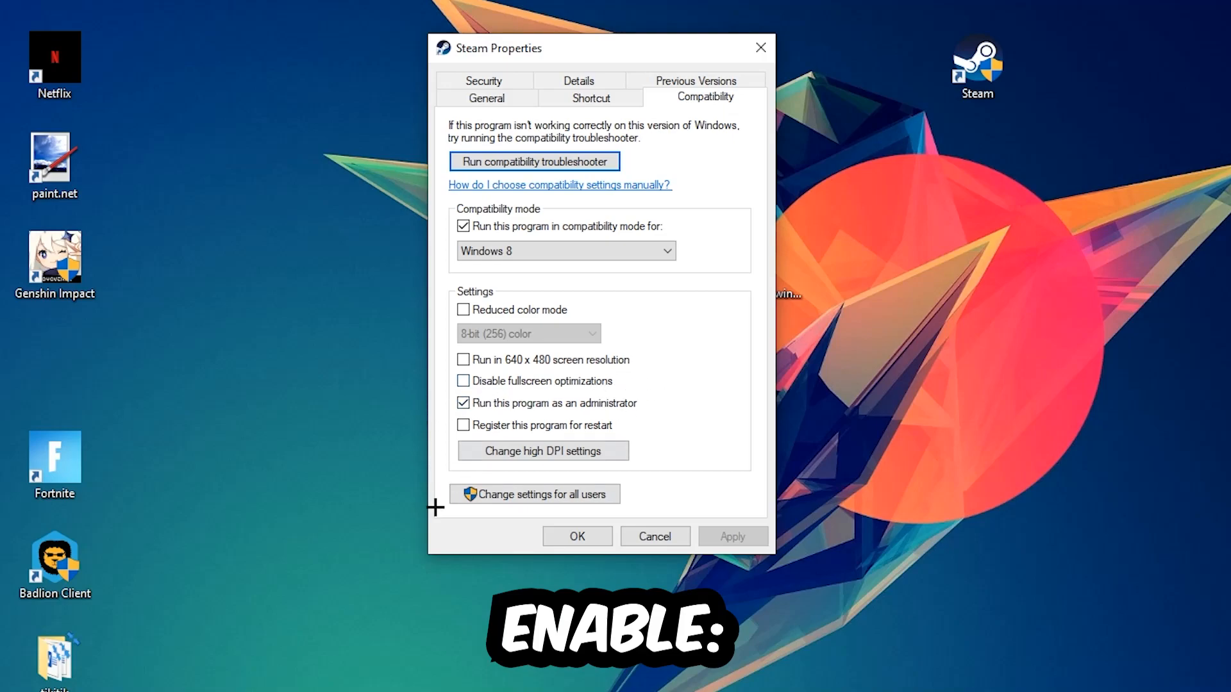
# Confirm Windows 8 compatibility and run-as-administrator with OK, then drag Steam back near the NVIDIA installer.
pyautogui.click(577, 536)
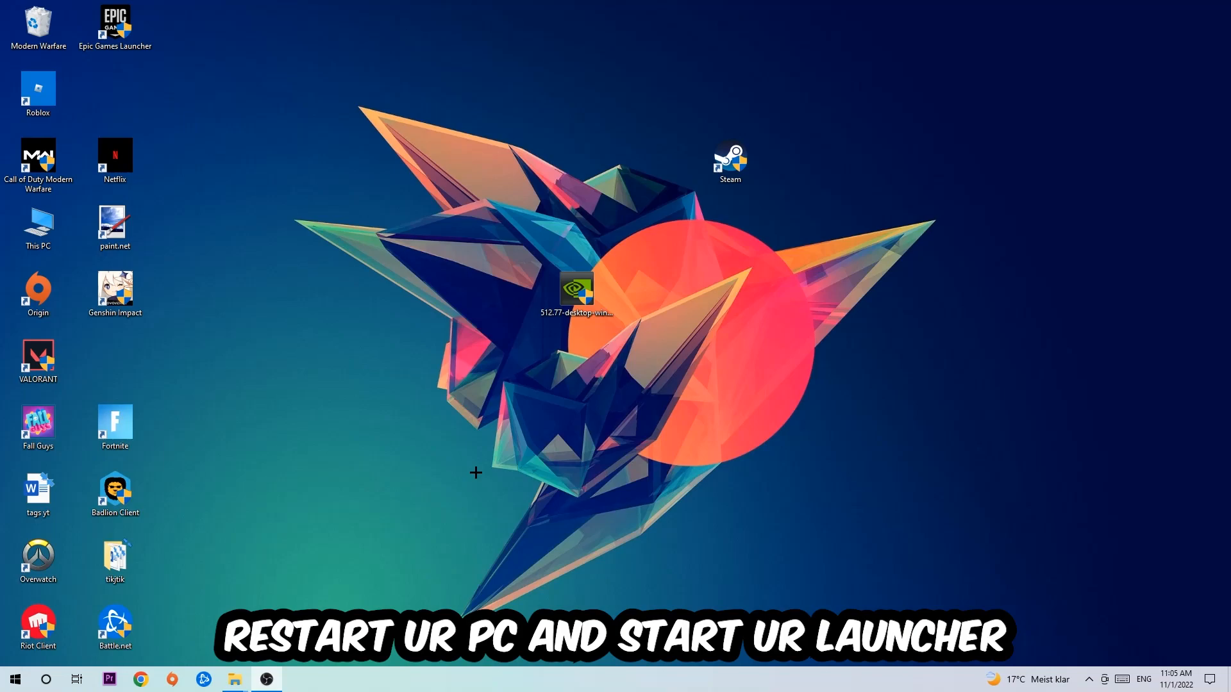
pyautogui.moveTo(728, 163); pyautogui.dragTo(577, 163)
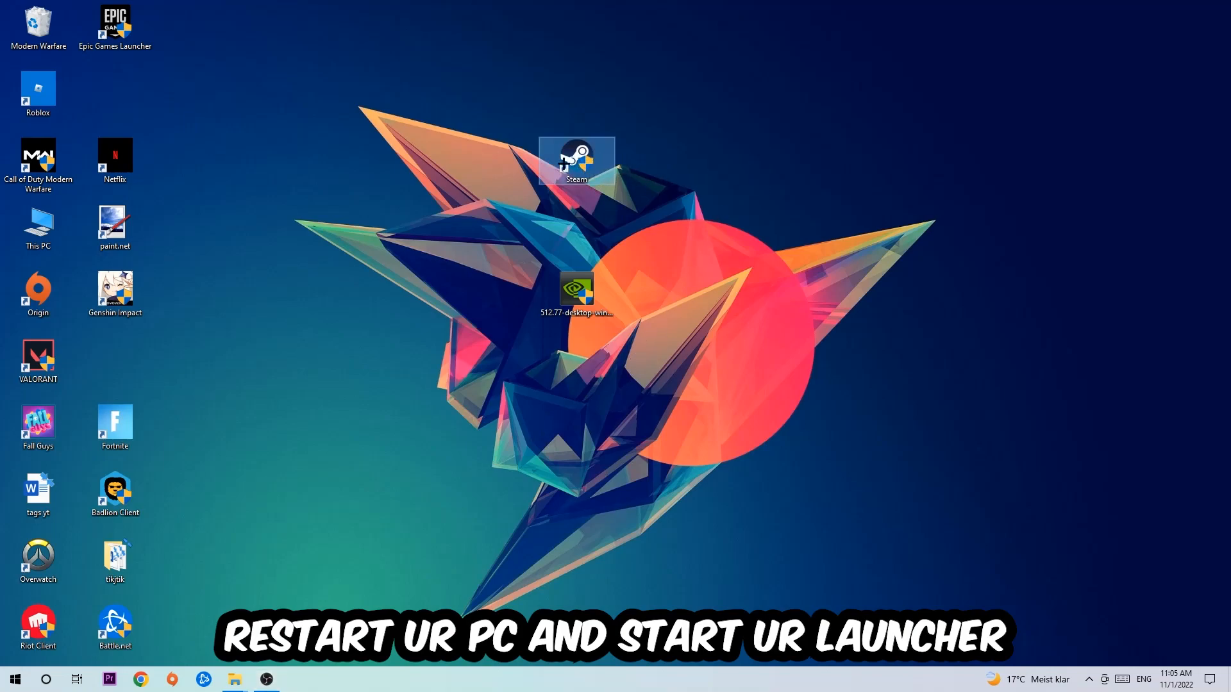